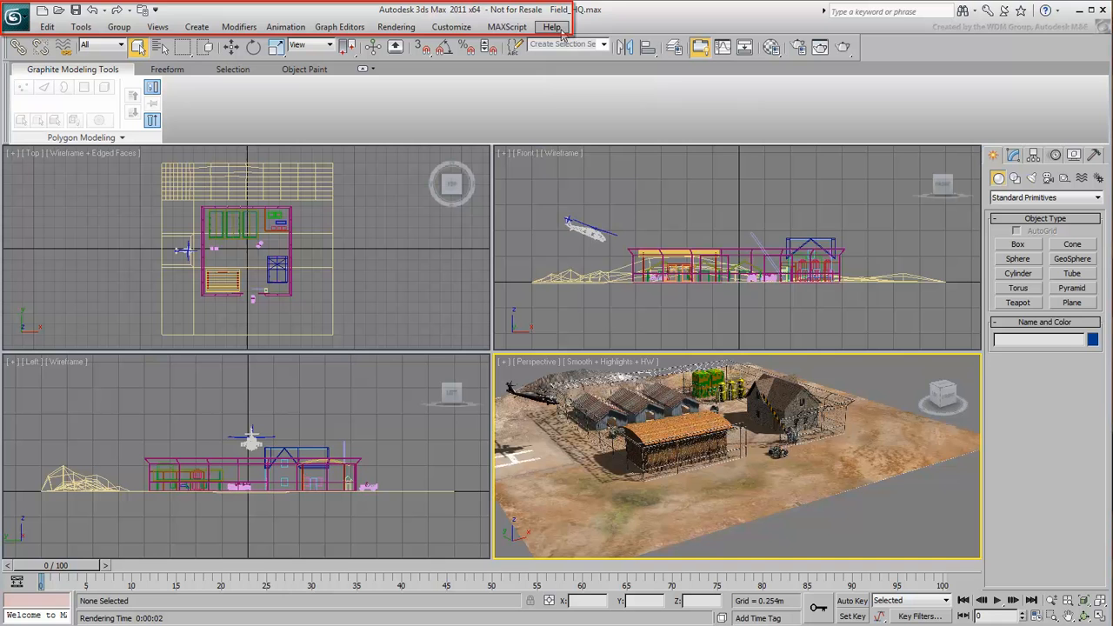
- Show the Axis Constraints, reactor and Animation Layers toolbars, then select the barn roof
left_click(227, 24)
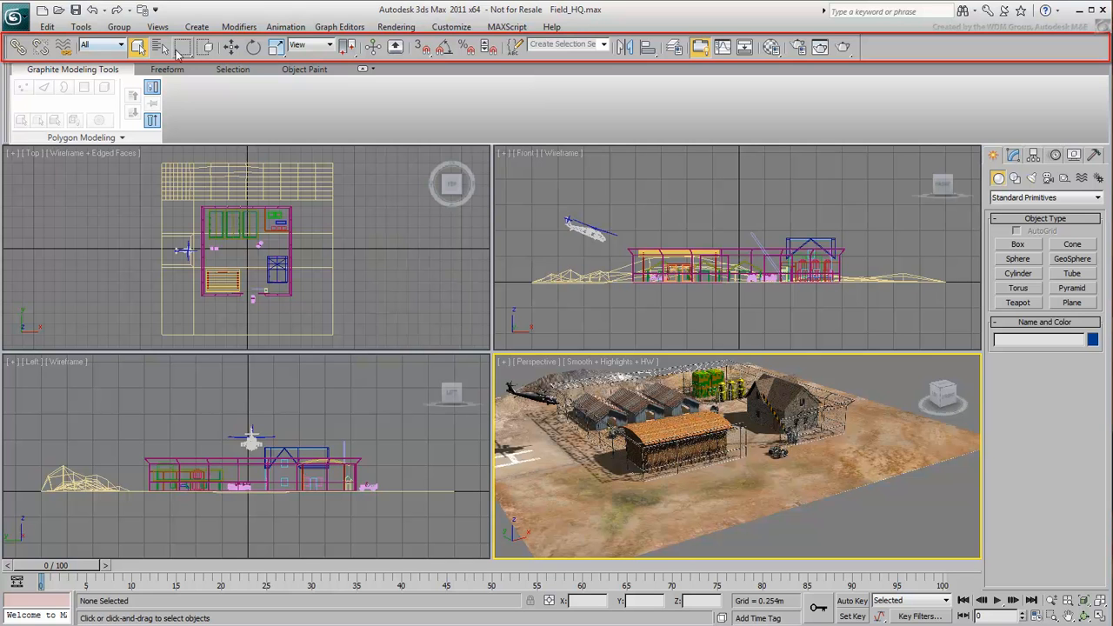
mouse_move(231, 46)
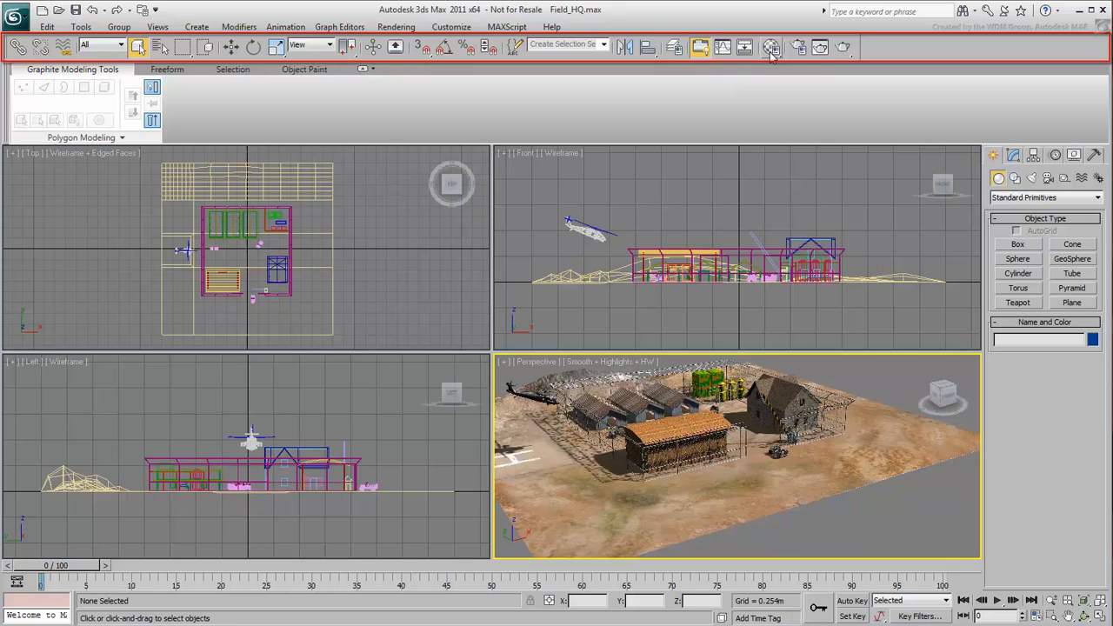
mouse_move(794, 50)
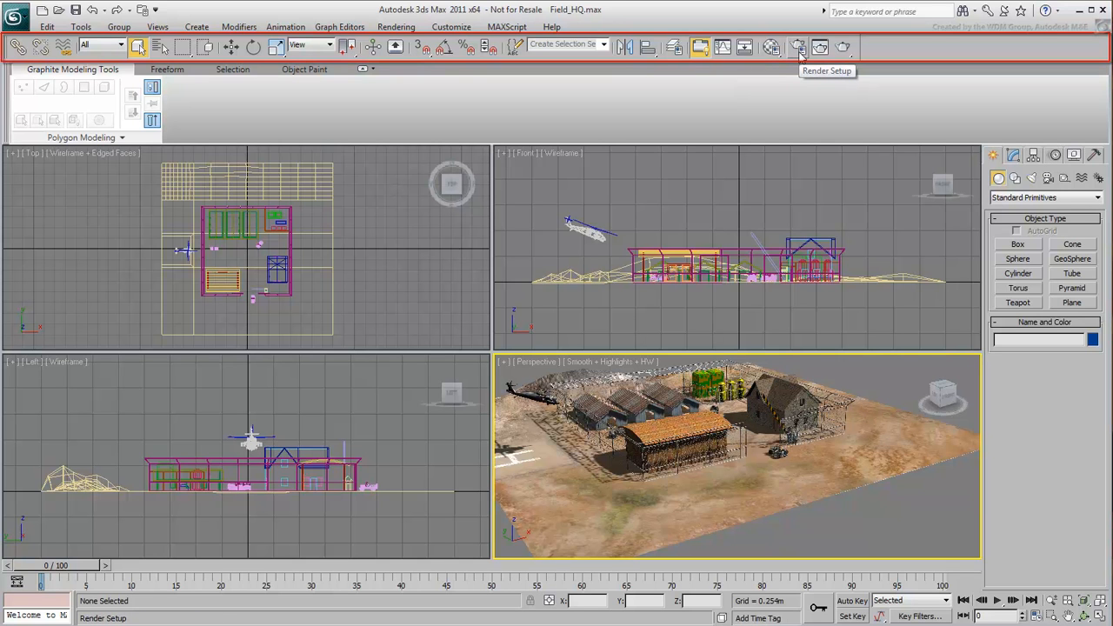
mouse_move(905, 56)
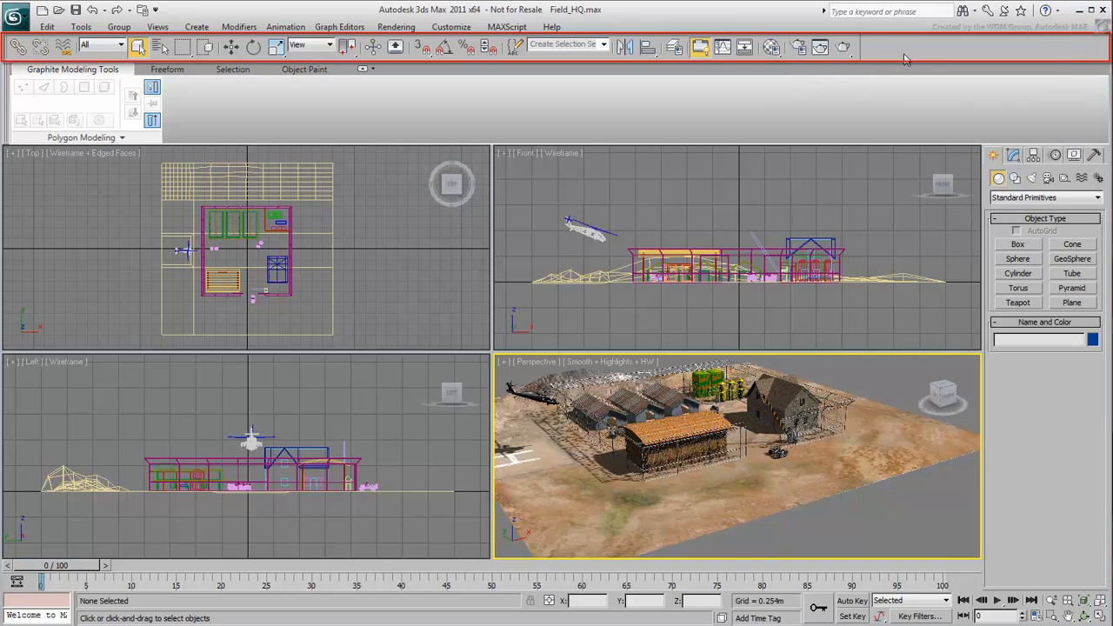
right_click(906, 57)
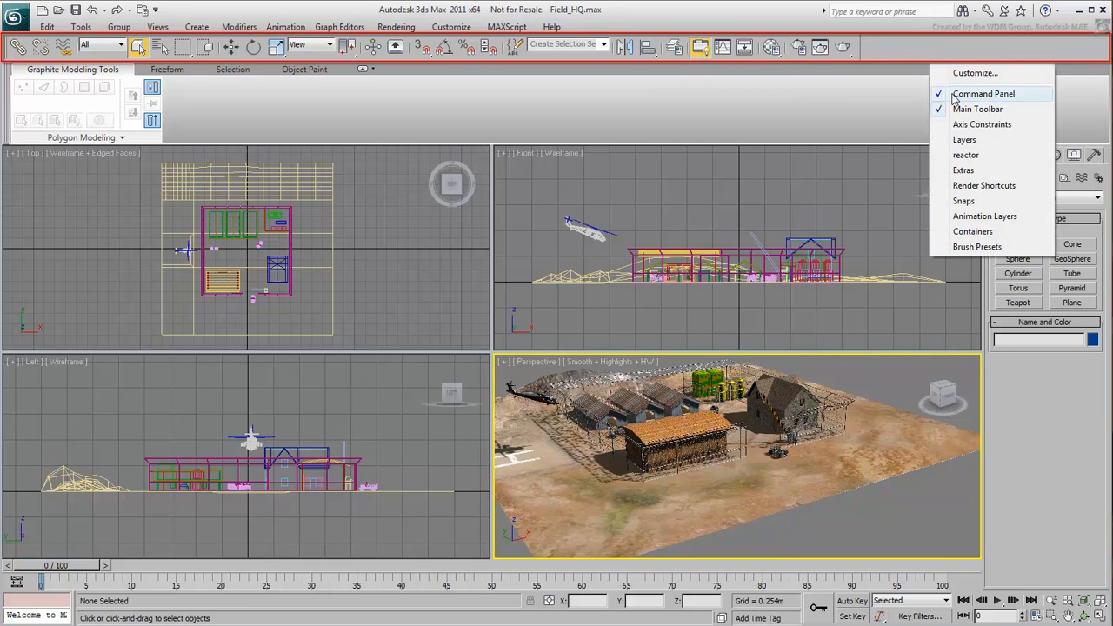
left_click(983, 124)
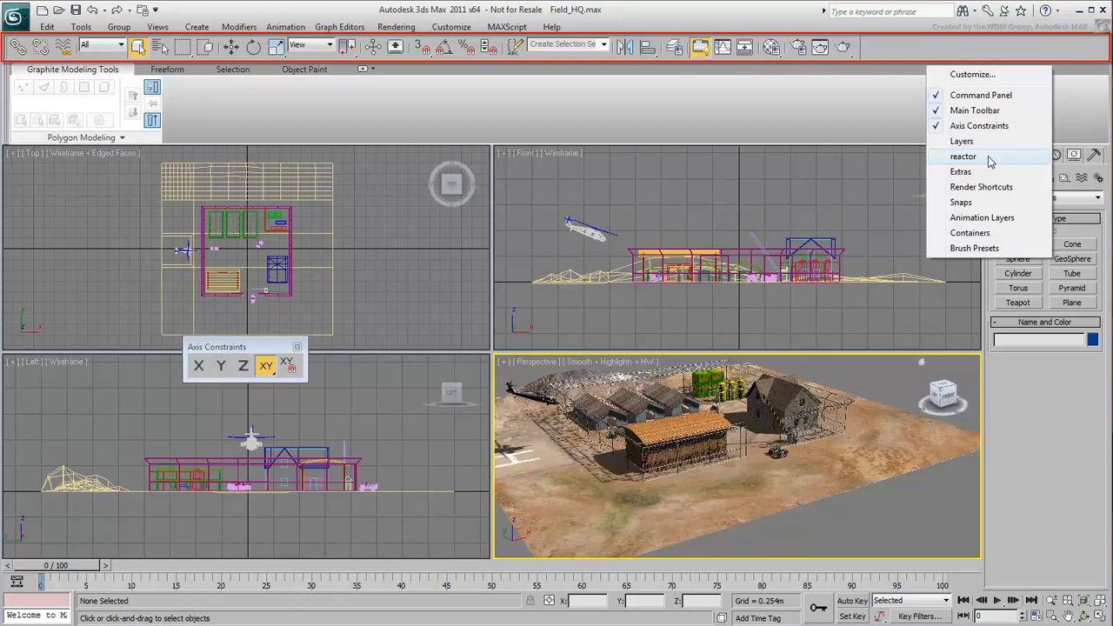
left_click(951, 155)
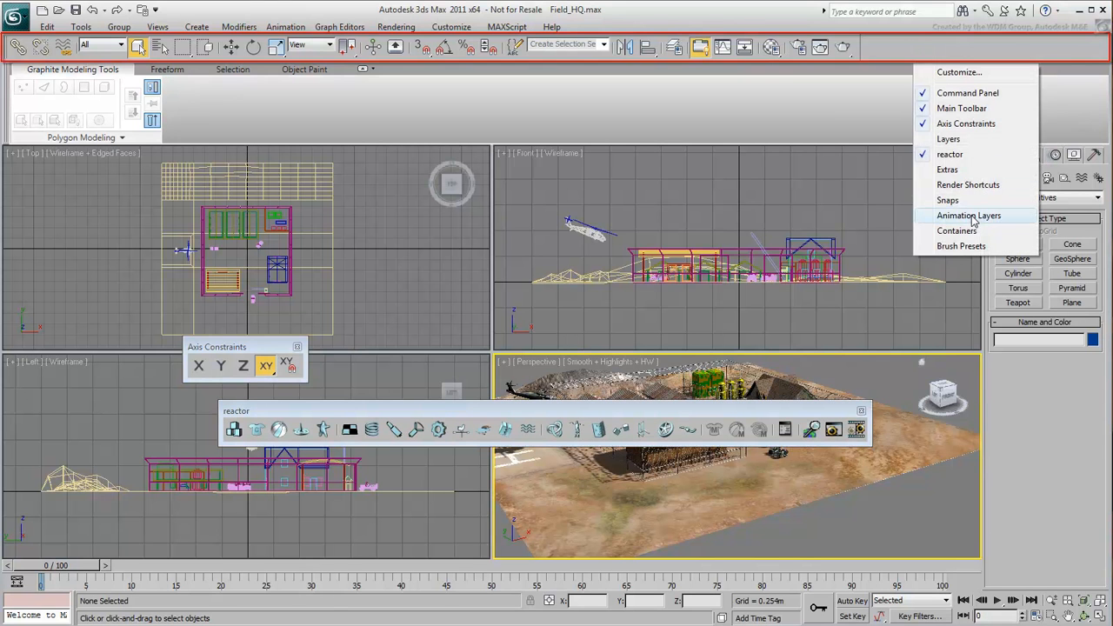
left_click(969, 215)
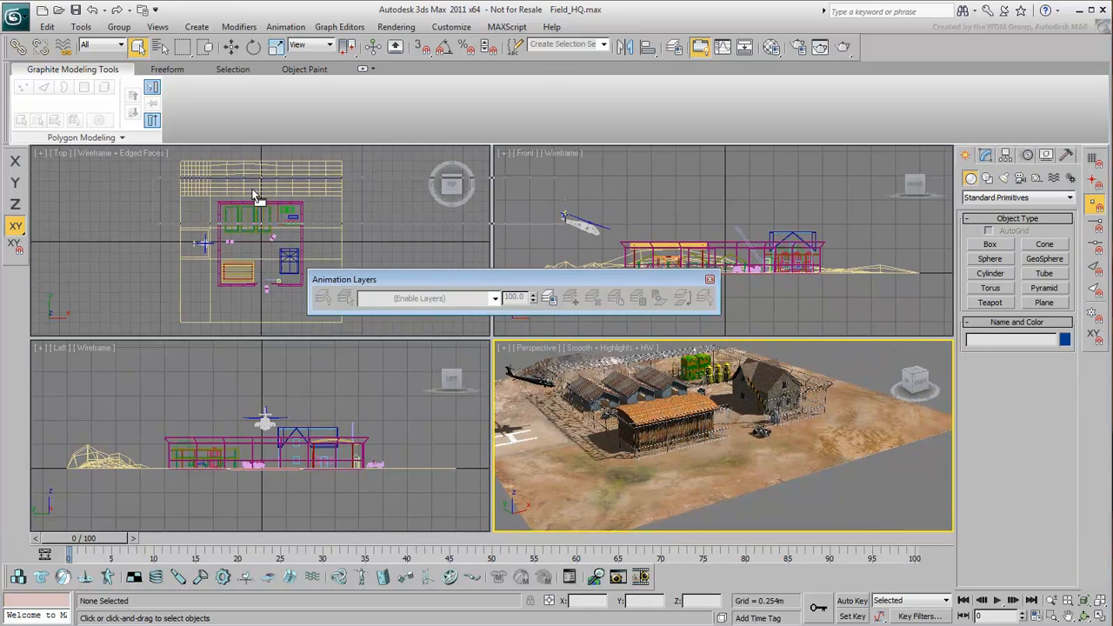
left_click(710, 279)
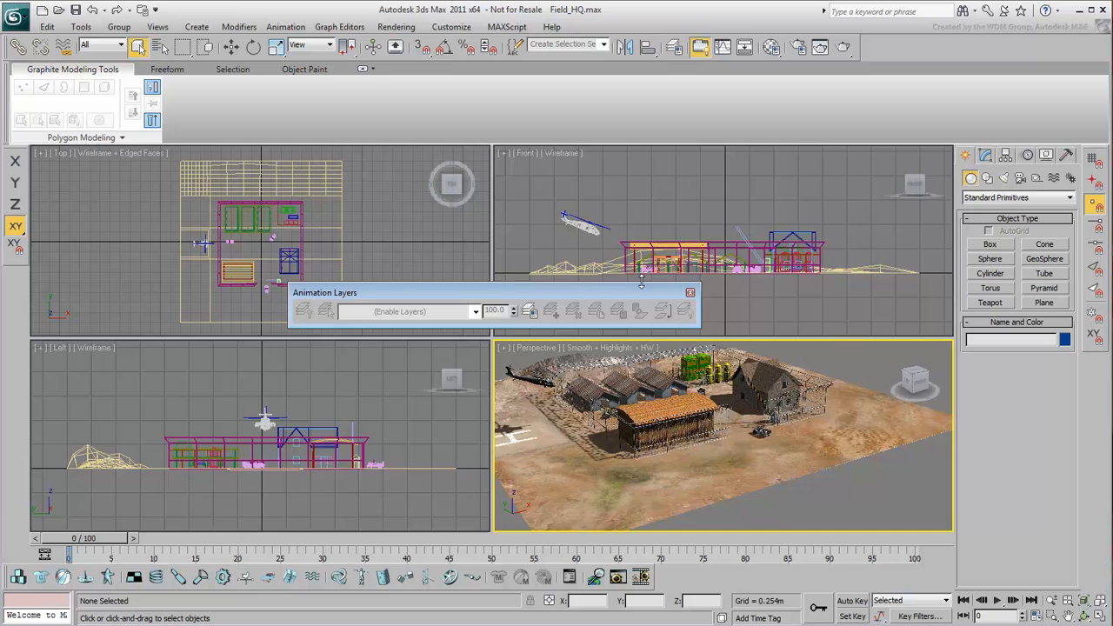
left_click(690, 292)
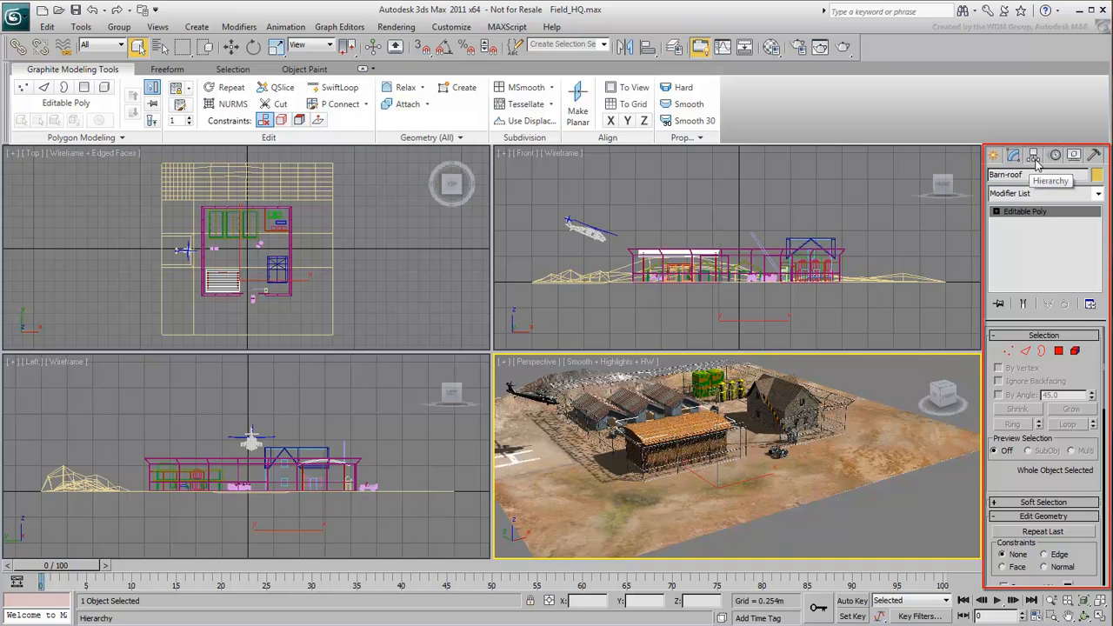
- Look over the Hierarchy panel, then return to the Create panel's standard primitives
left_click(1076, 155)
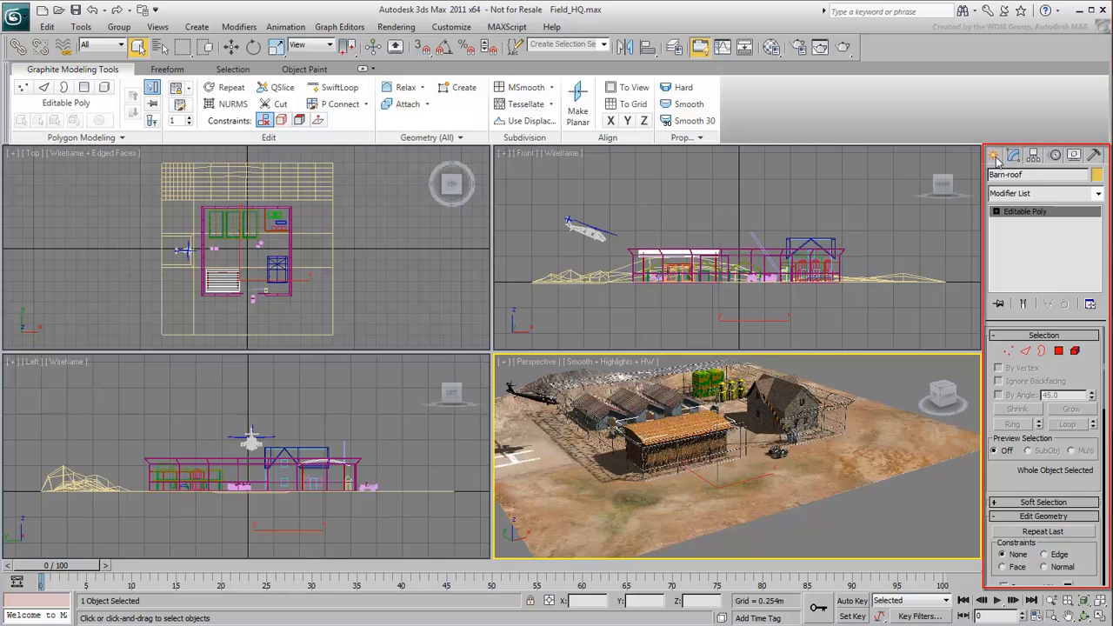
left_click(995, 155)
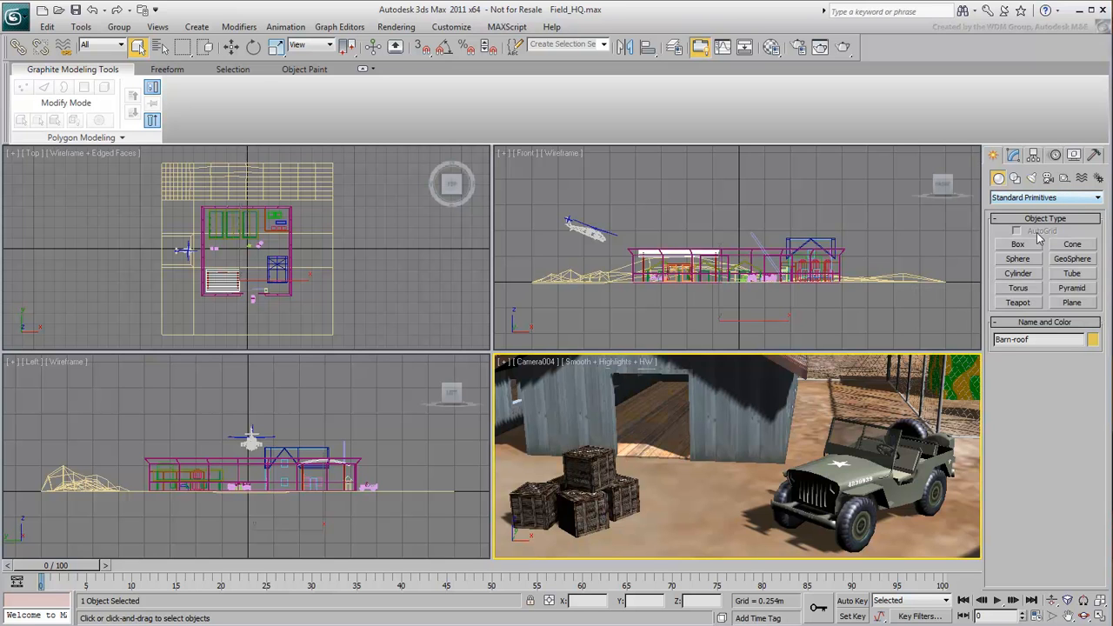
- Draw a box on the ground between the crates and the jeep in Camera004
left_click(1017, 243)
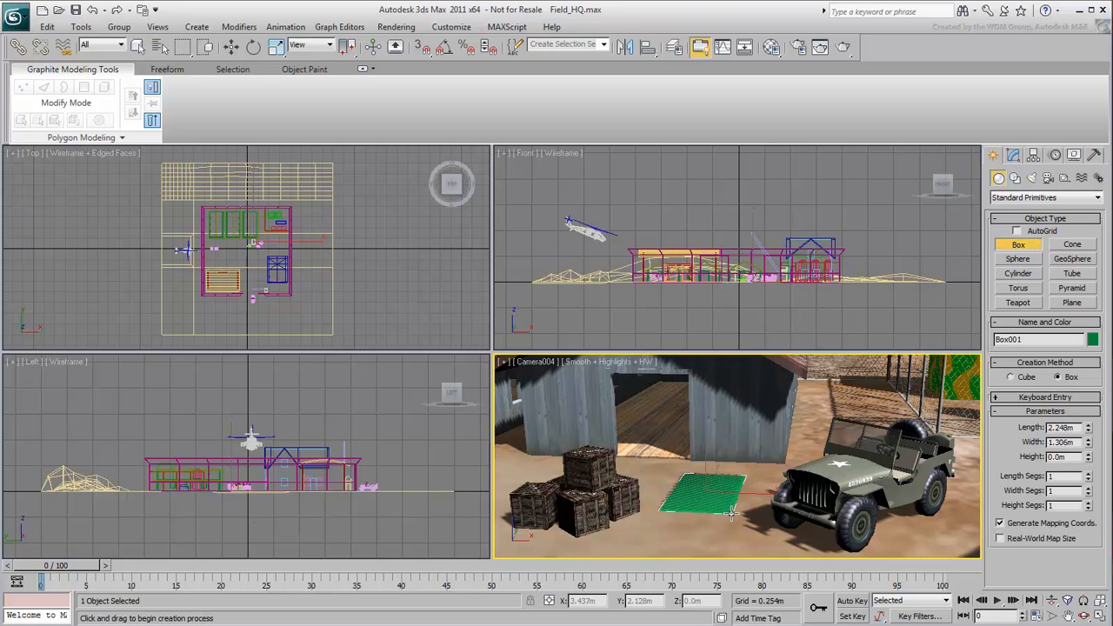
left_click_drag(722, 509, 722, 439)
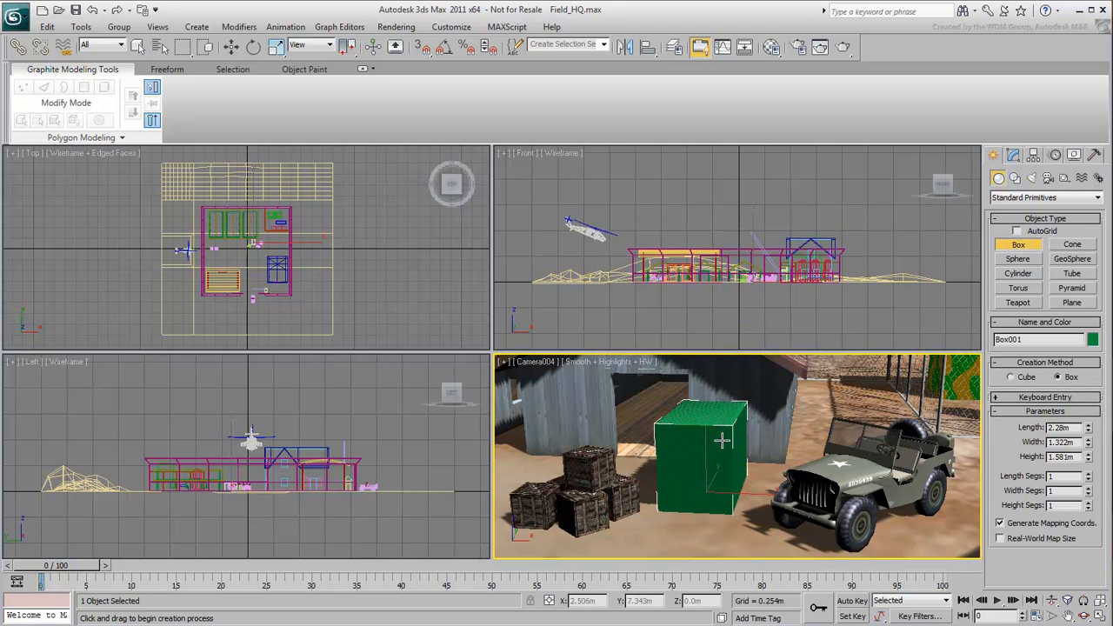
left_click(1012, 154)
type("1.5m")
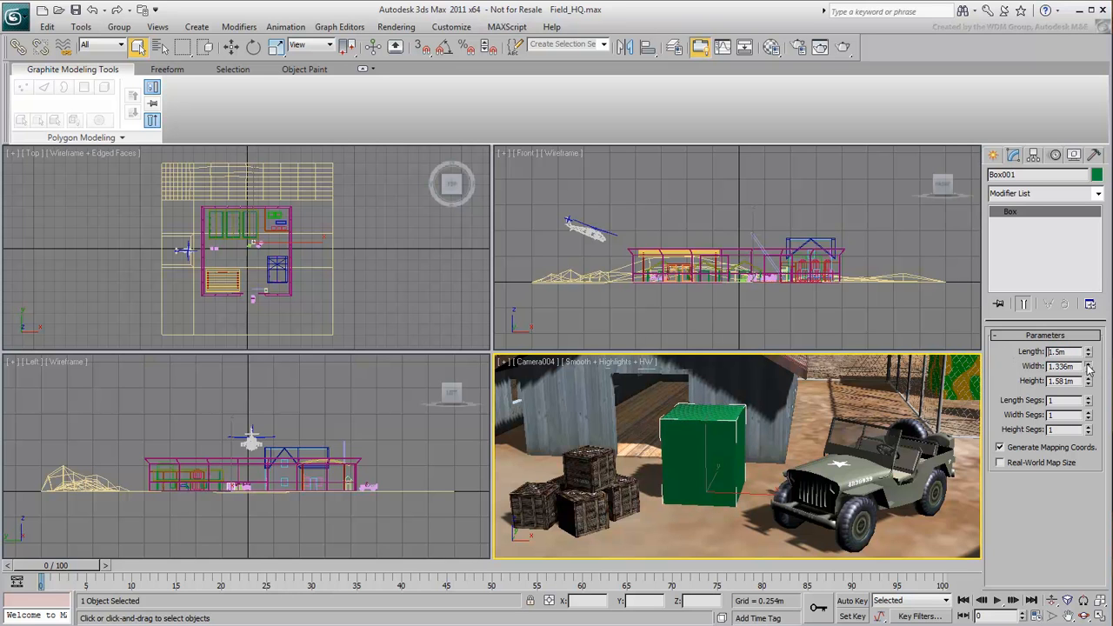
- Adjust the box's width and height spinners toward roughly 1.5 m
left_click(1088, 364)
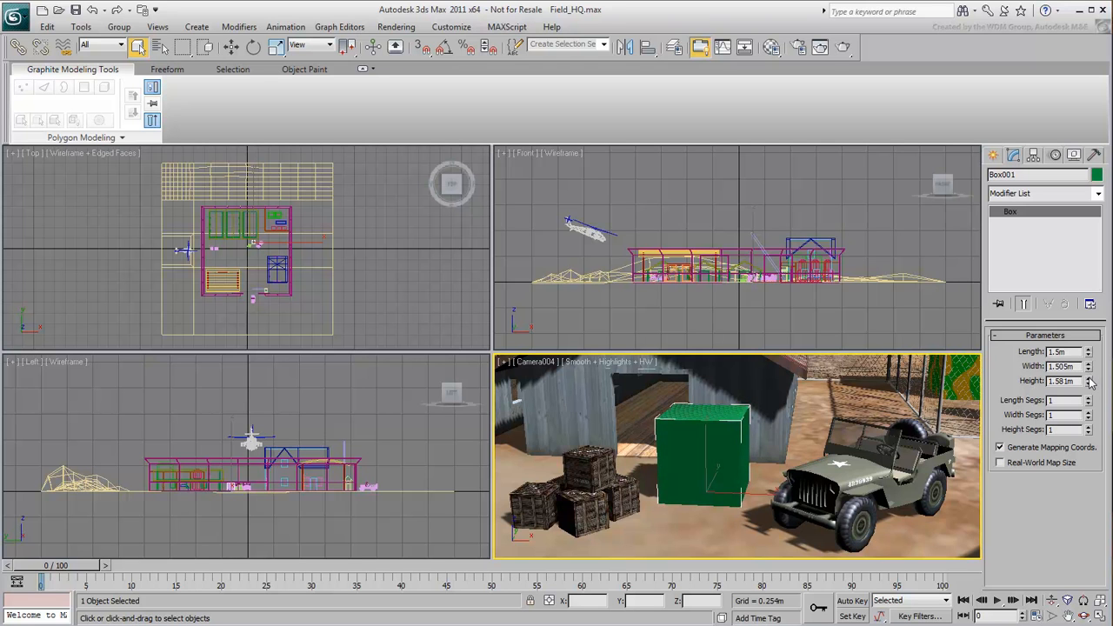
left_click_drag(1087, 378, 1087, 400)
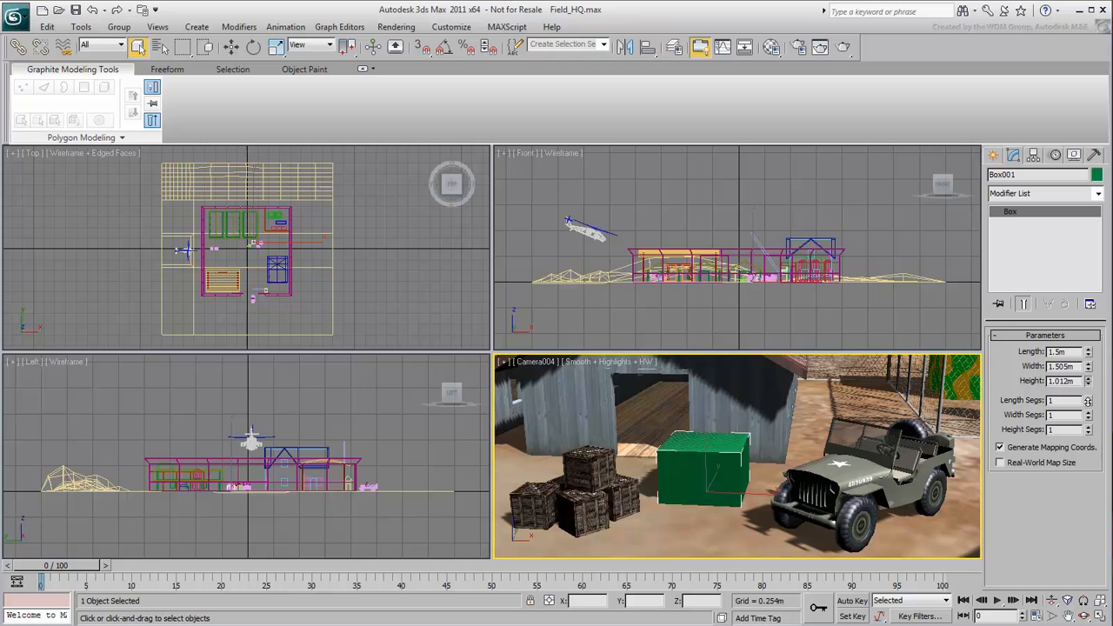
left_click(1091, 380)
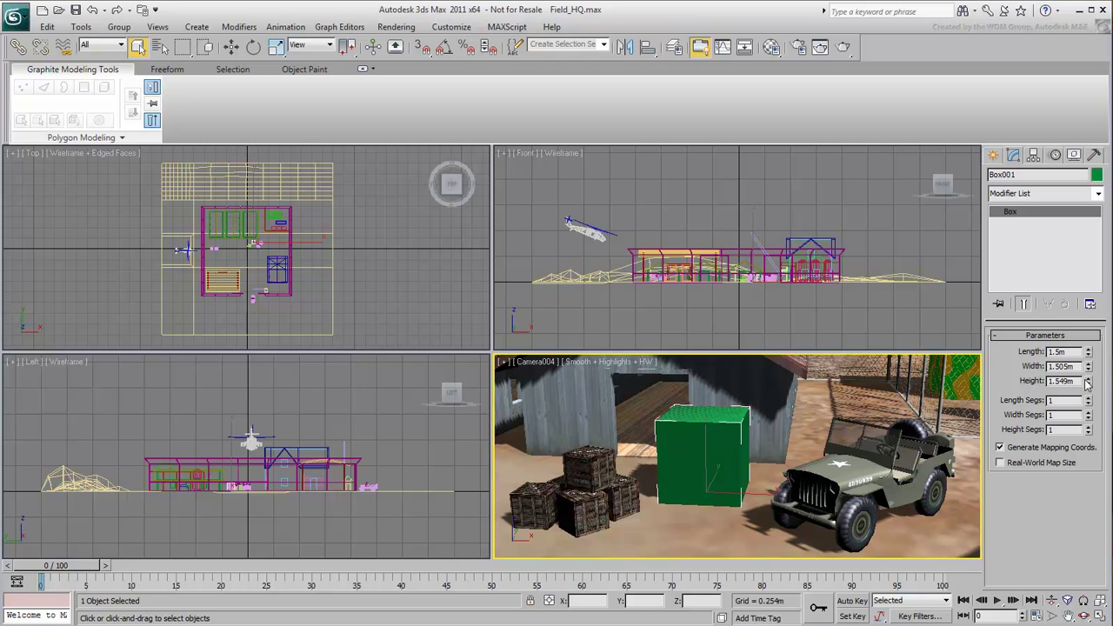
- Expand the Display panel's Hide by Category rollout and scroll through its options
left_click(1073, 155)
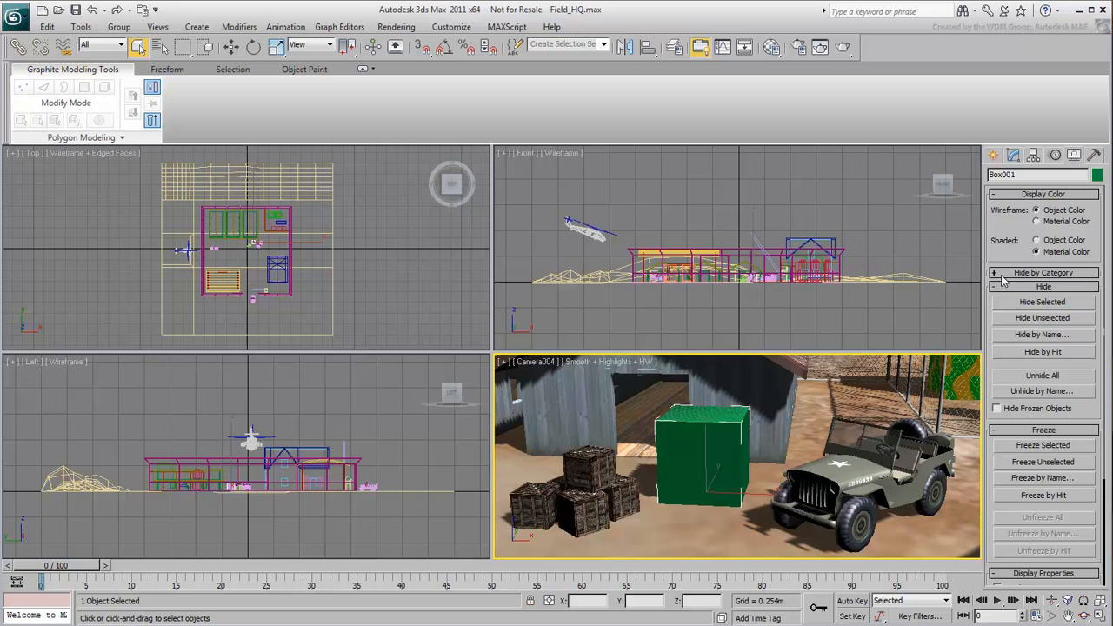
left_click(1044, 272)
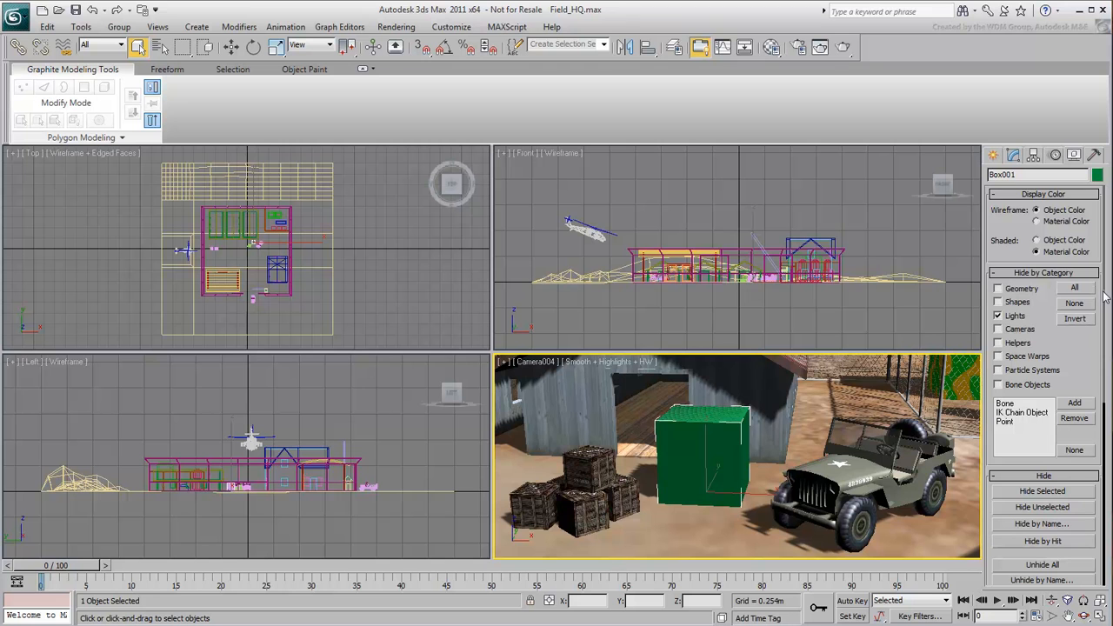
scroll("down", 3)
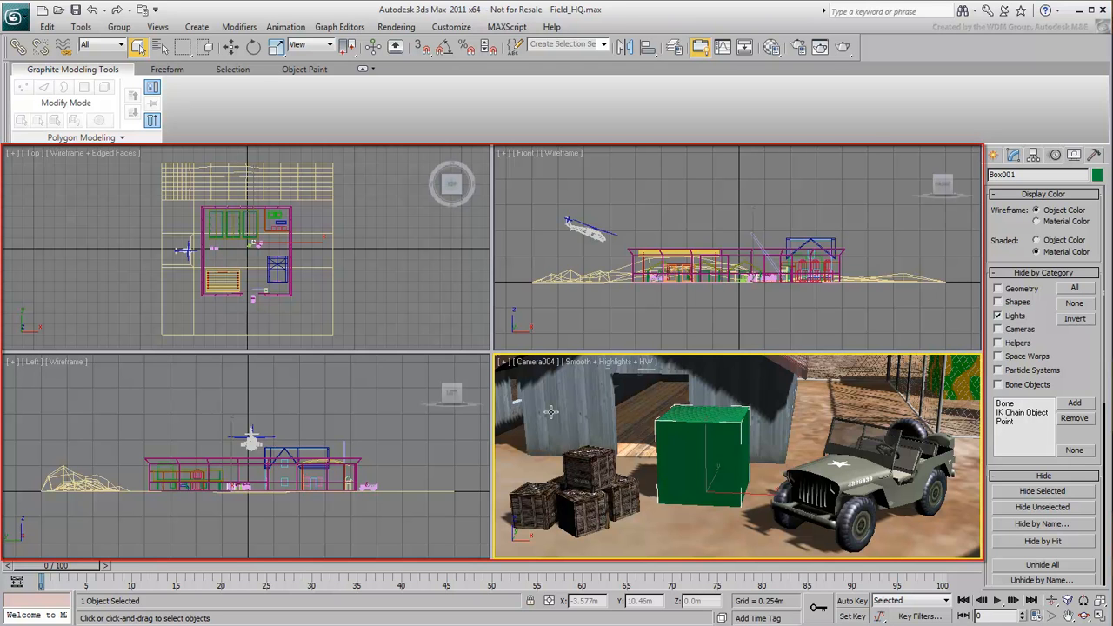
right_click(552, 414)
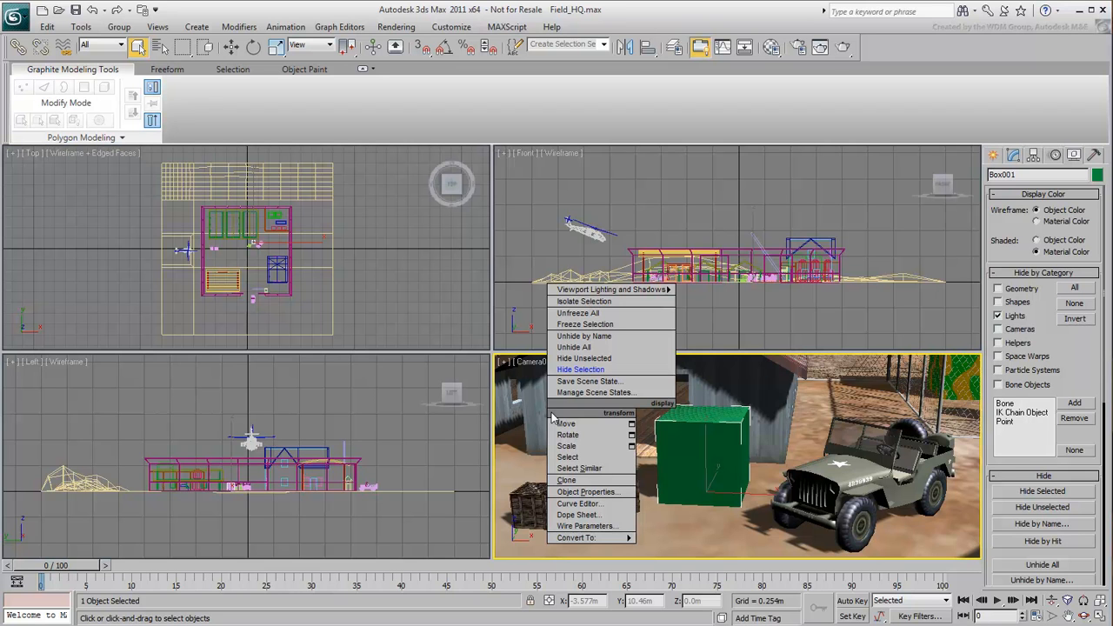
mouse_move(568, 446)
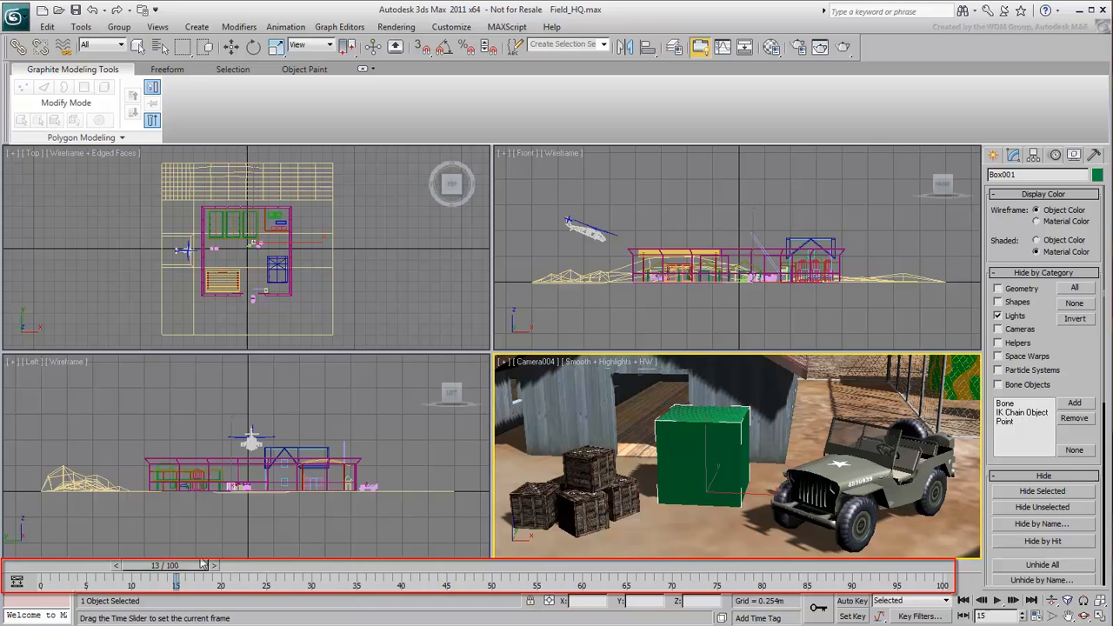
left_click_drag(176, 565, 41, 566)
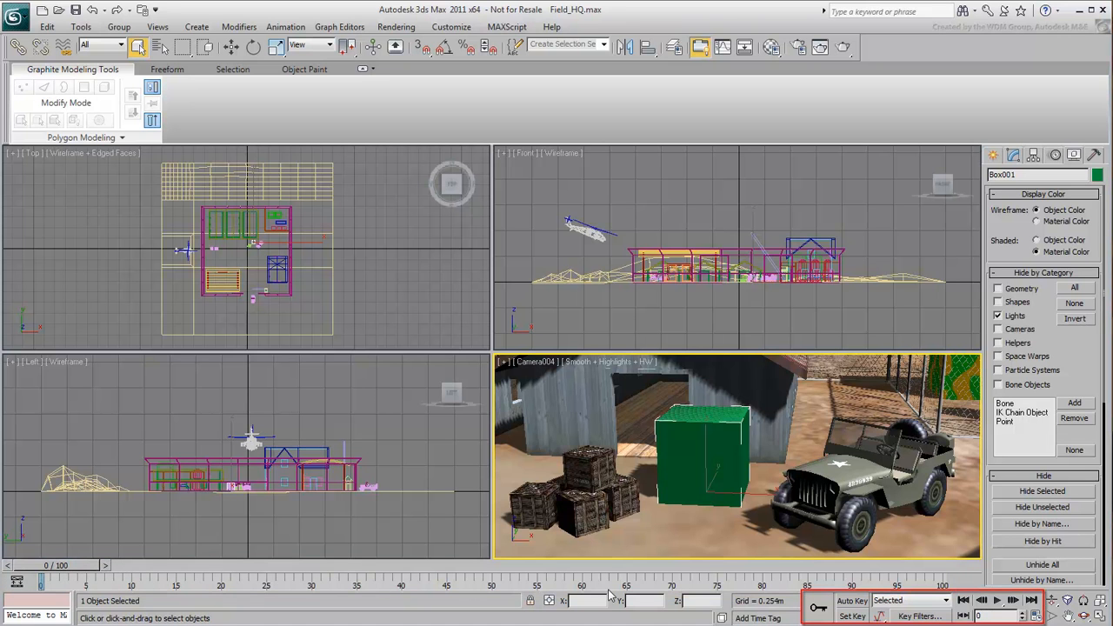
left_click(860, 601)
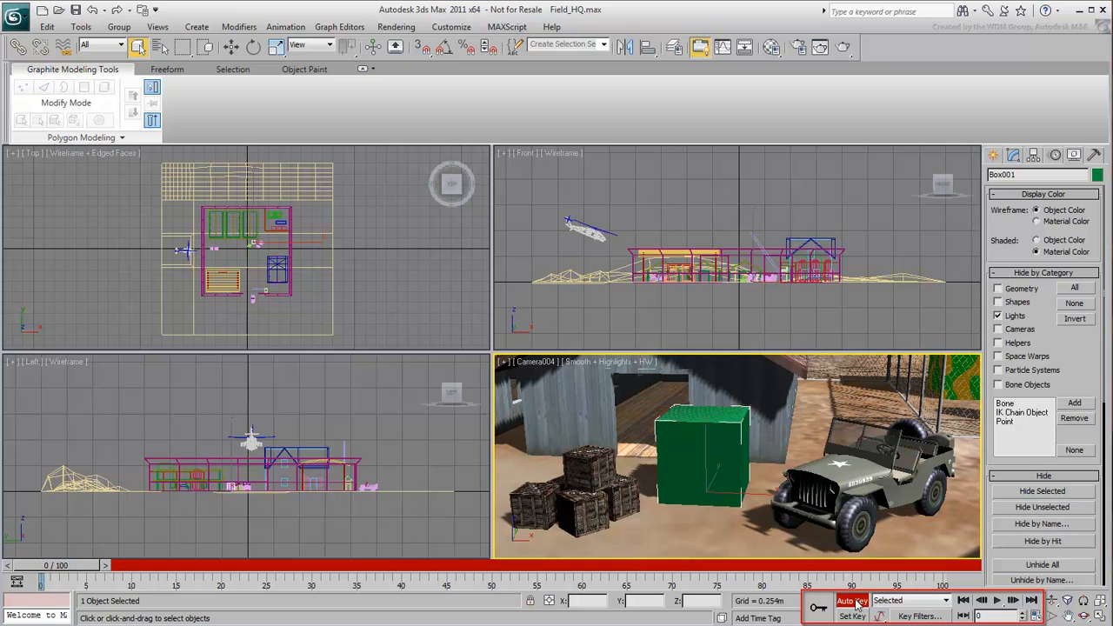
left_click(852, 601)
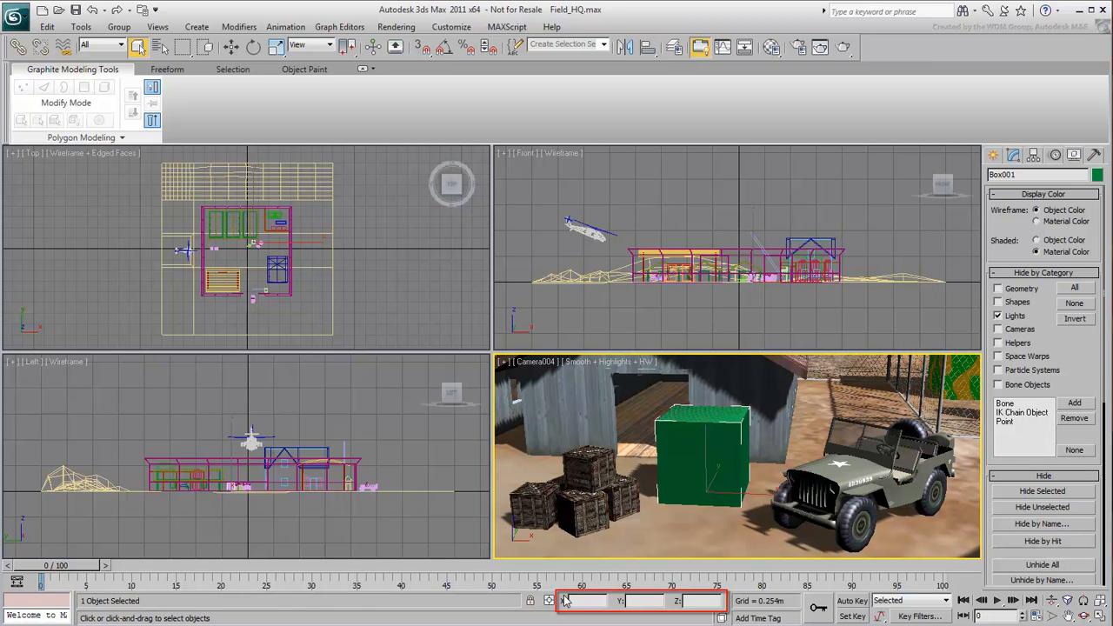
mouse_move(601, 604)
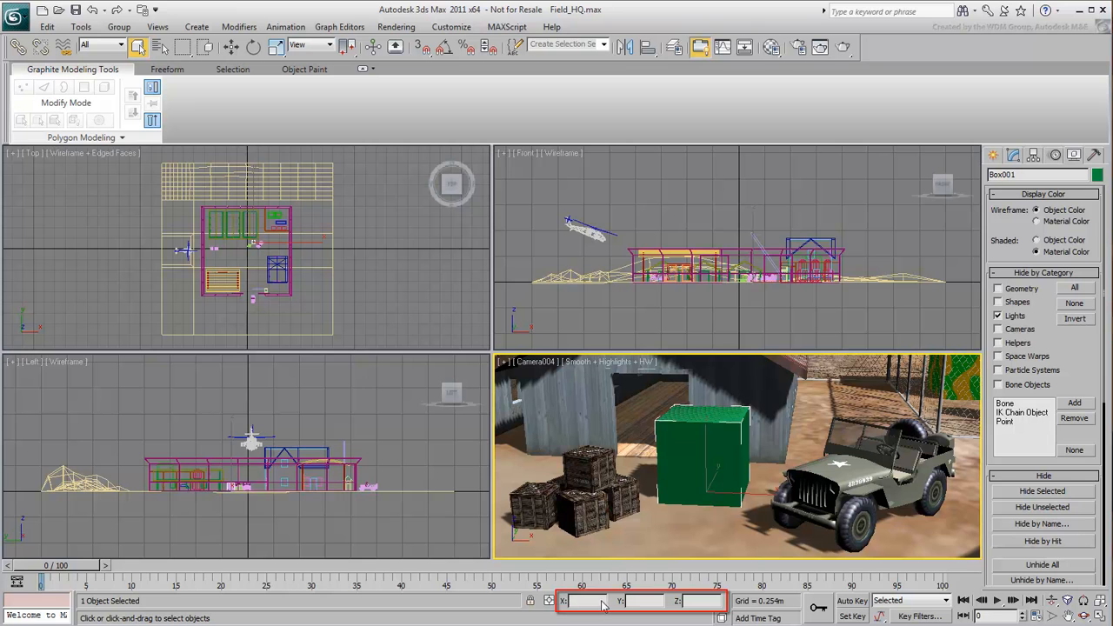